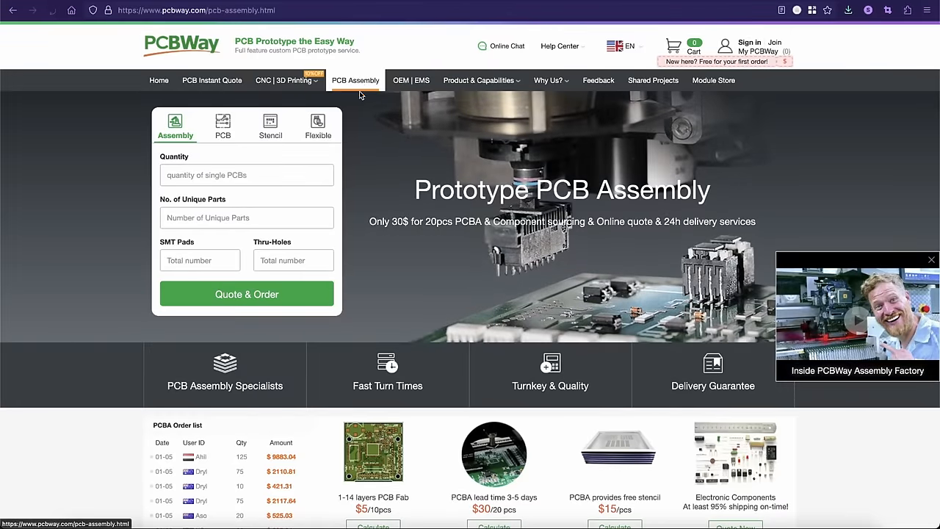
- Scroll down to the 'How to Order PCB Assembly Service on PCBWay?' steps
{"action": "scroll", "scroll_direction": "down", "scroll_amount": 3}
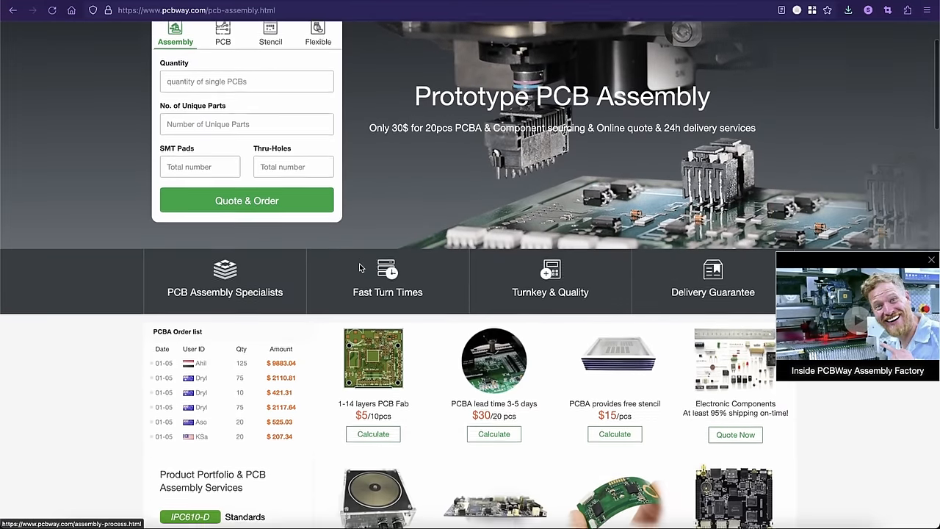
{"action": "scroll", "scroll_direction": "down", "scroll_amount": 3}
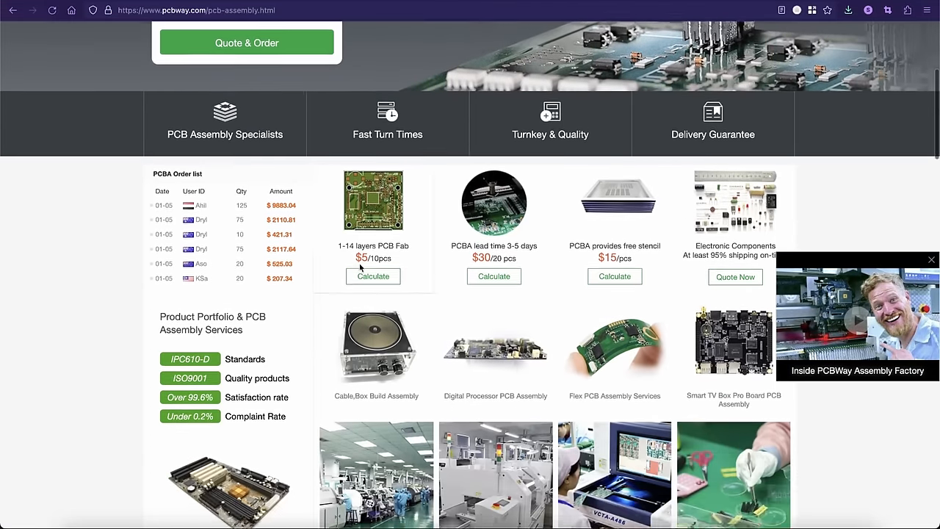
{"action": "scroll", "scroll_direction": "down", "scroll_amount": 3}
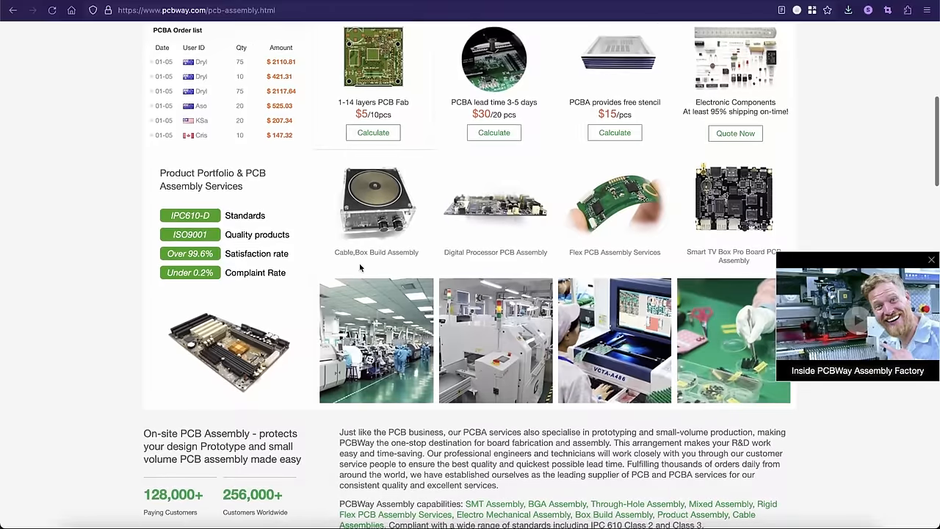
{"action": "scroll", "scroll_direction": "down", "scroll_amount": 3}
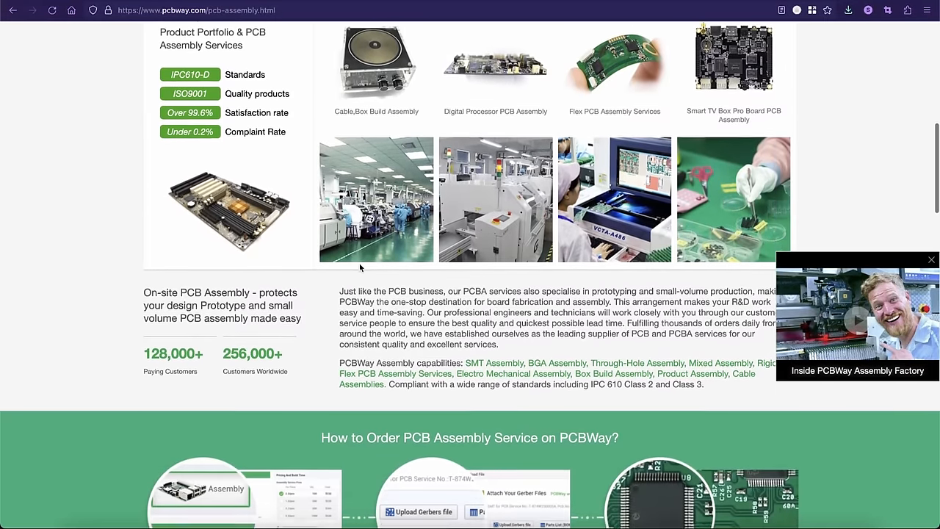
{"action": "scroll", "scroll_direction": "down", "scroll_amount": 3}
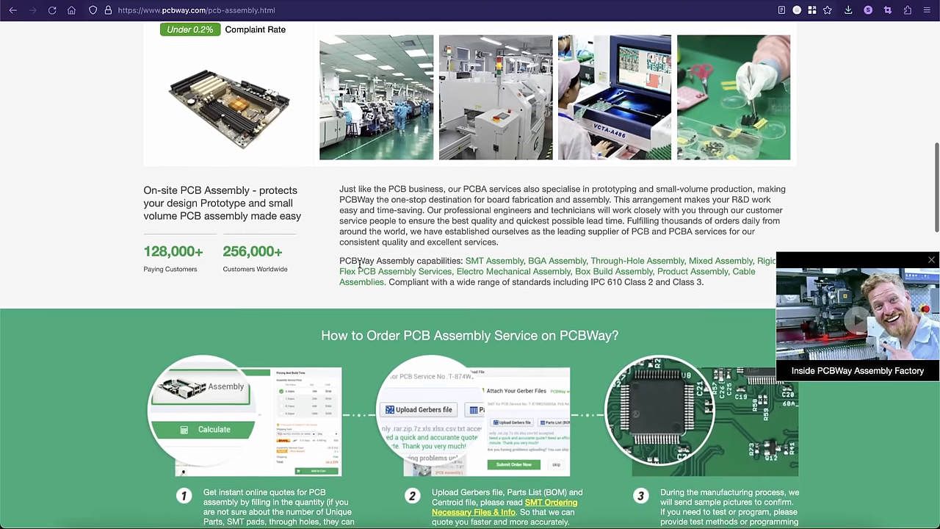
{"action": "scroll", "scroll_direction": "down", "scroll_amount": 3}
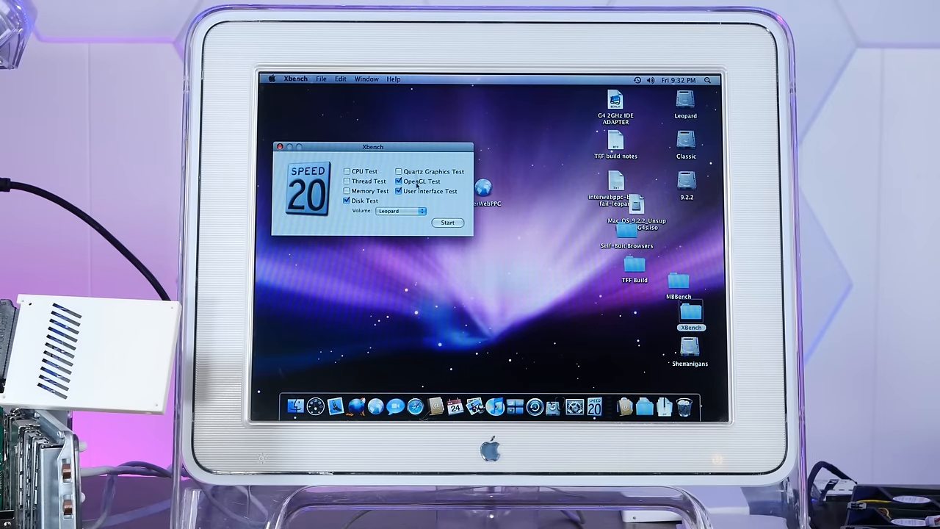
{"action": "left_click", "coordinate": [398, 182]}
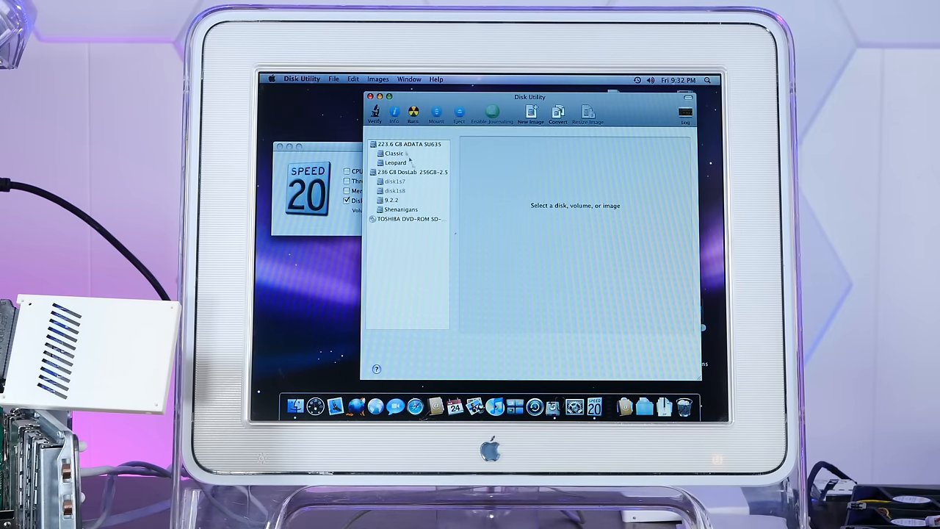
- Erase the DosLab 256GB disk as Mac OS Extended (Journaled) named DosDudeRules, confirming the wipe
{"action": "left_click", "coordinate": [411, 172]}
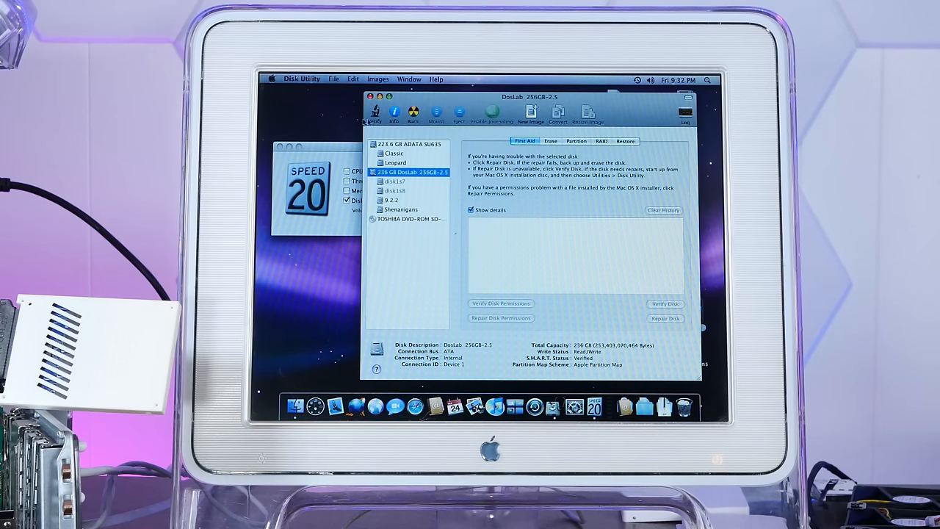
{"action": "left_click", "coordinate": [551, 141]}
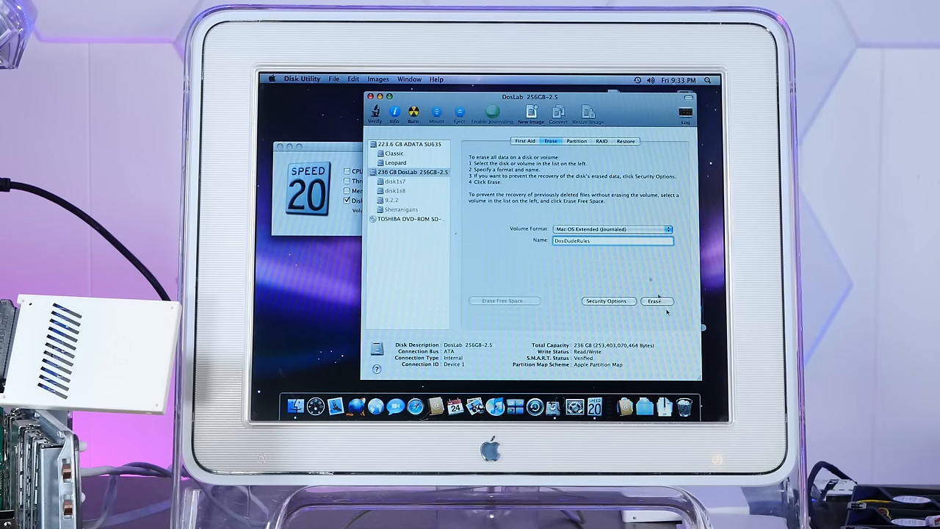
{"action": "left_click", "coordinate": [653, 300]}
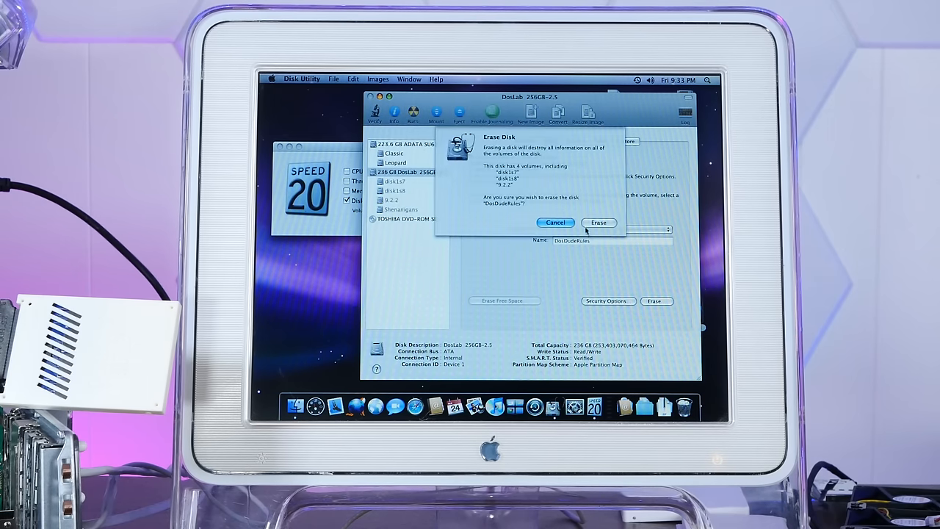
{"action": "left_click", "coordinate": [599, 222]}
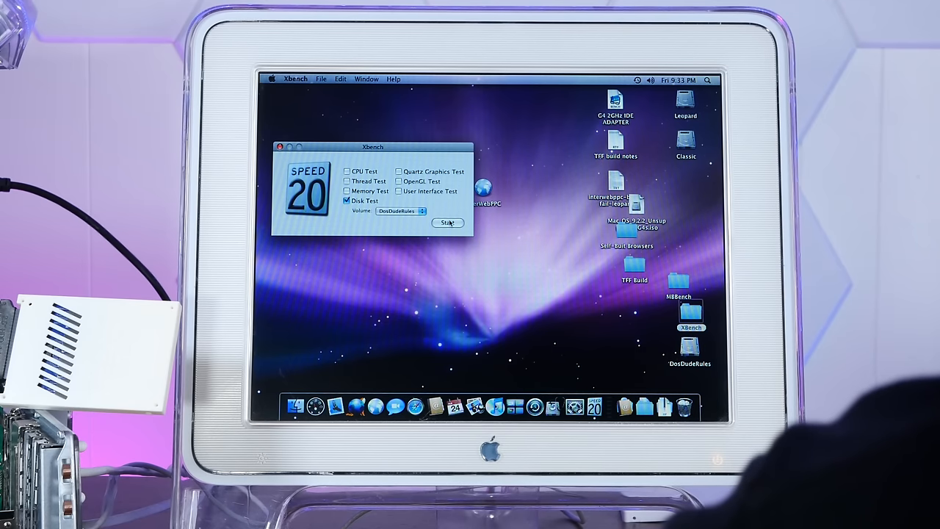
- Run the Xbench disk test on DosDudeRules, scoring 68.35, and close the results window
{"action": "left_click", "coordinate": [447, 222]}
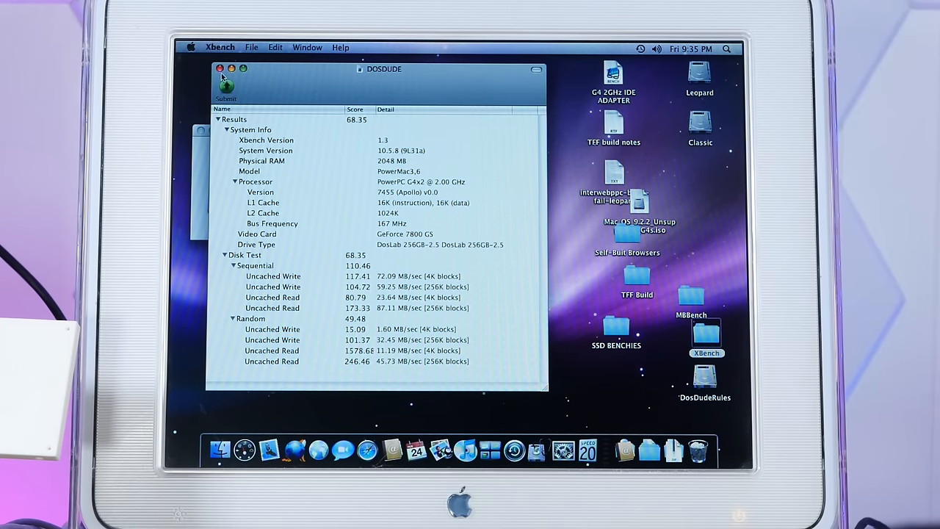
{"action": "left_click", "coordinate": [220, 69]}
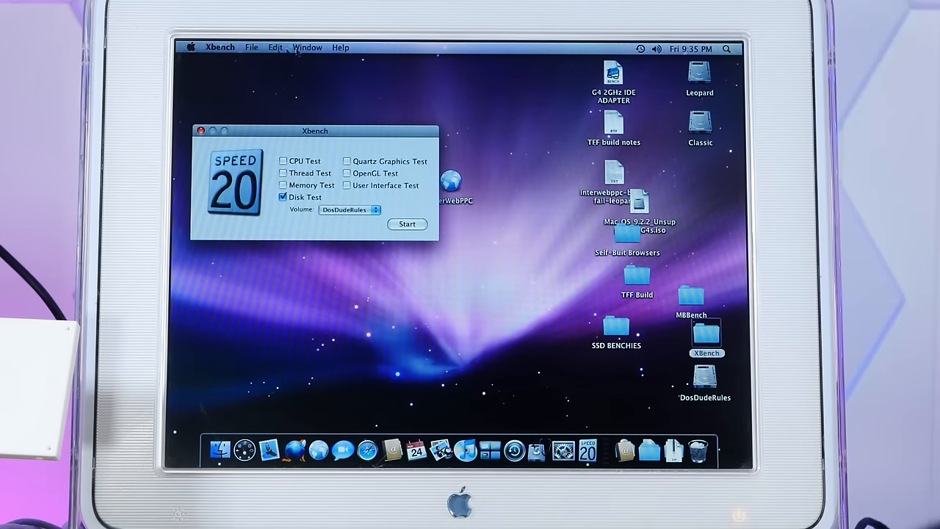